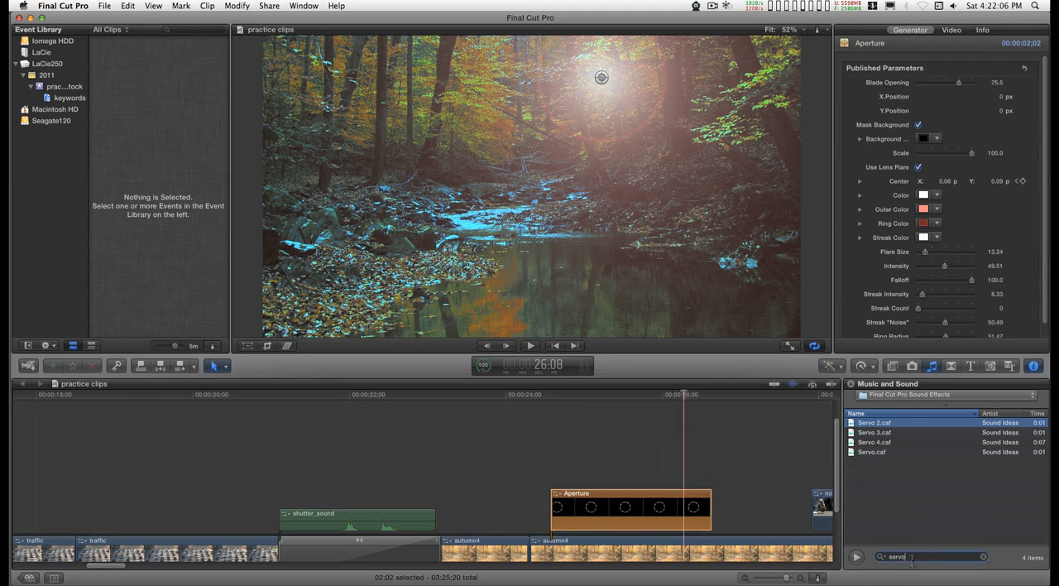
mouse_move(906, 466)
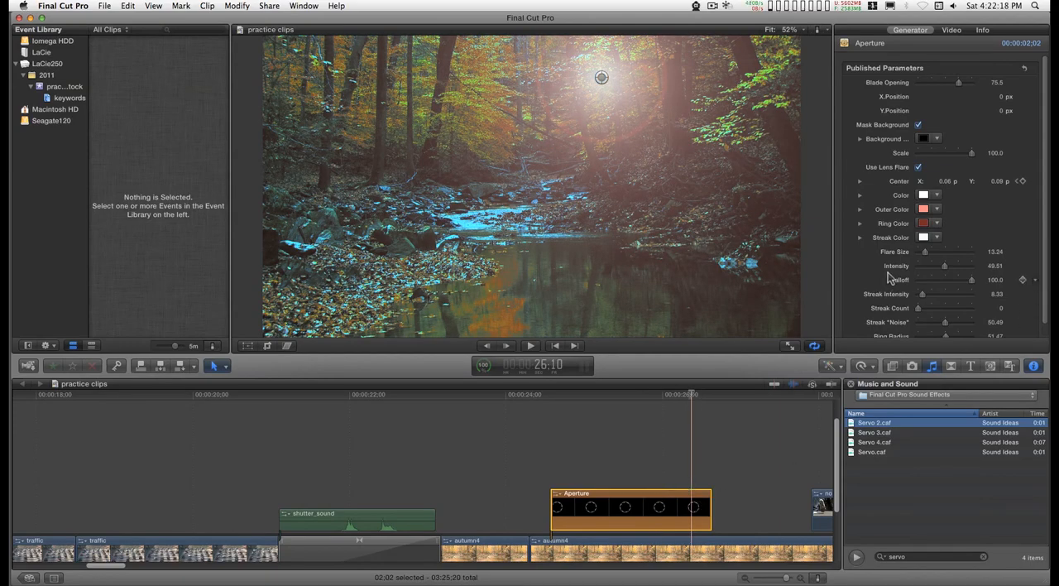
Scrub through the Aperture animation, then drop Servo 2 above the clip partway in
click(563, 394)
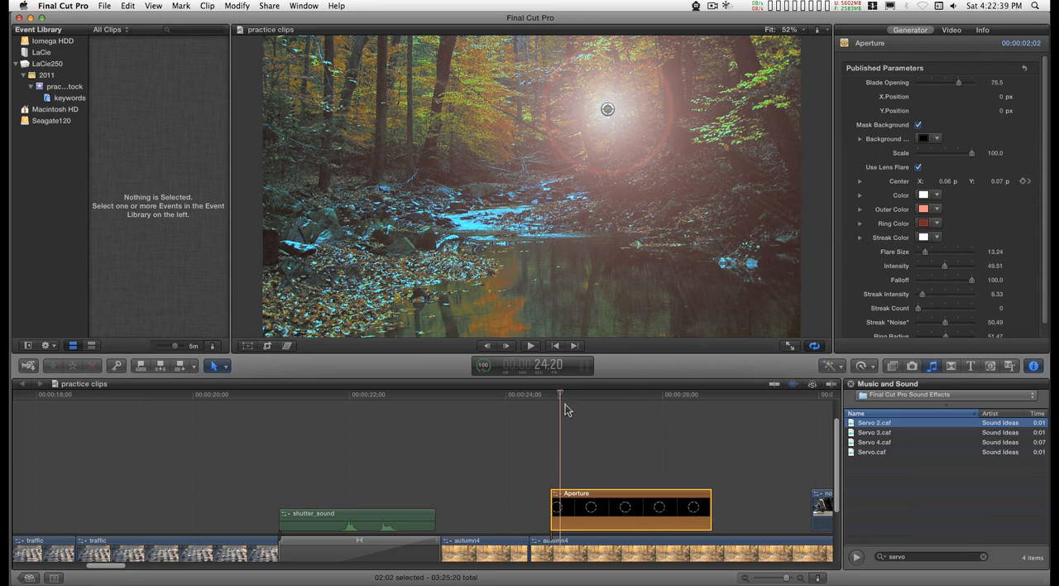
drag(561, 402, 578, 402)
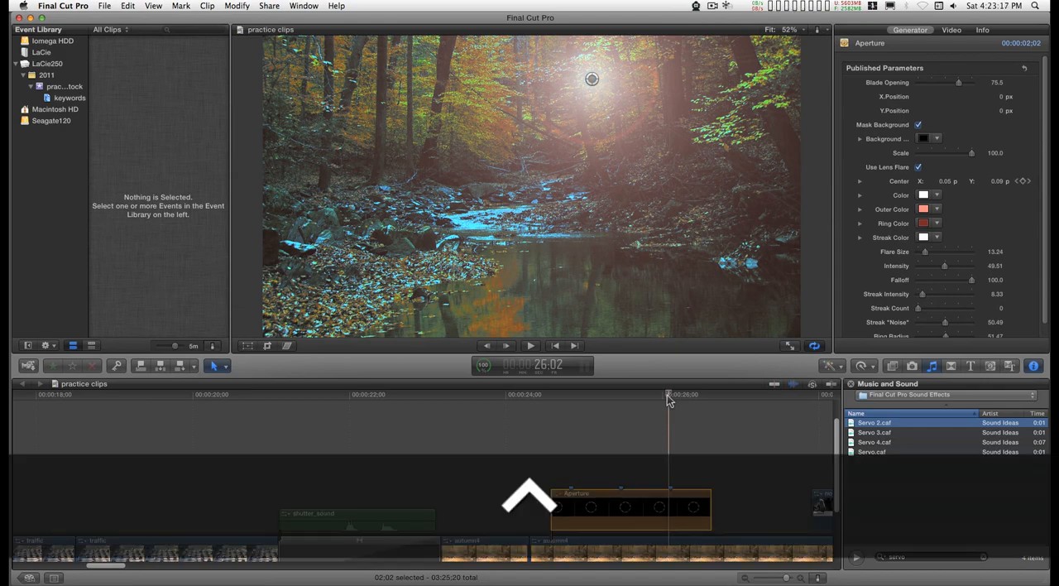
drag(668, 396, 622, 396)
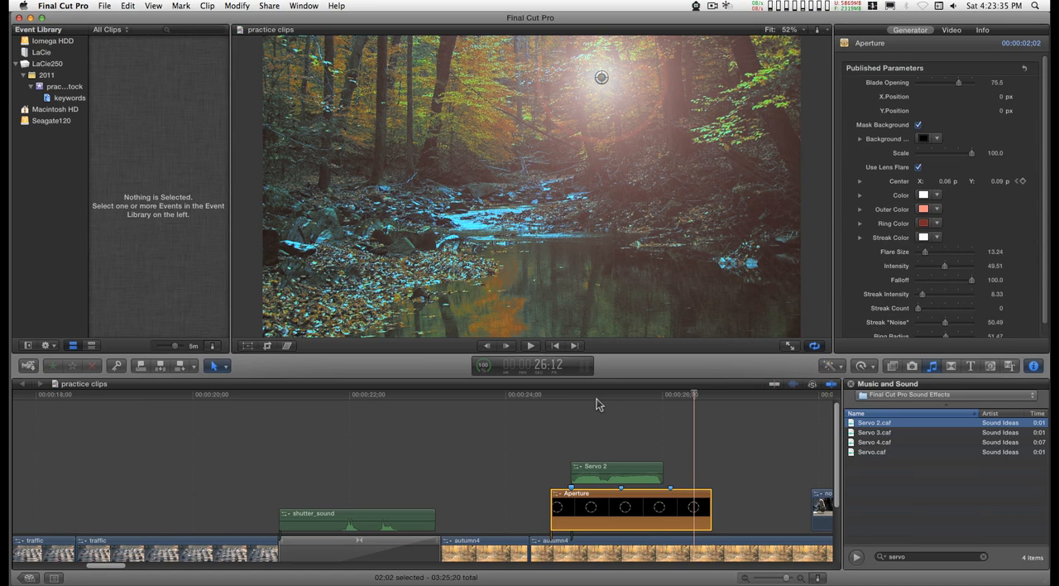
mouse_move(601, 405)
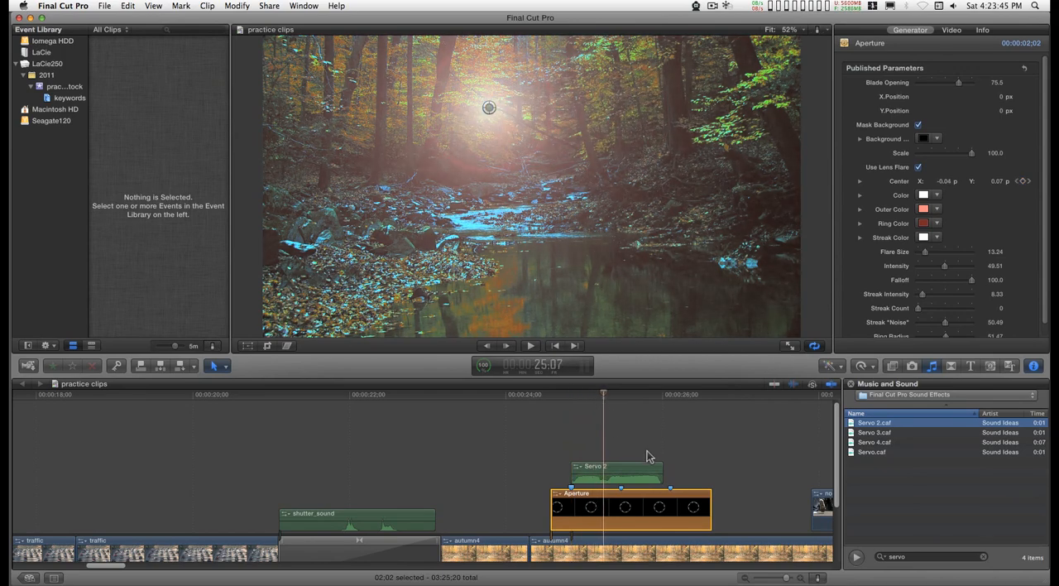
mouse_move(645, 475)
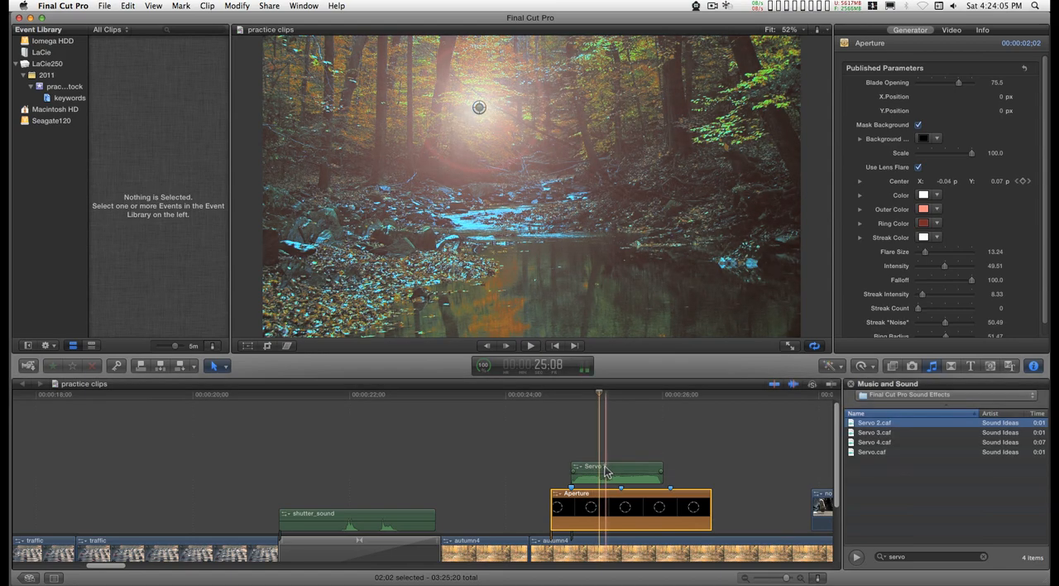
Select the Servo 2 clip and blade it at the playhead with Command-B
click(617, 472)
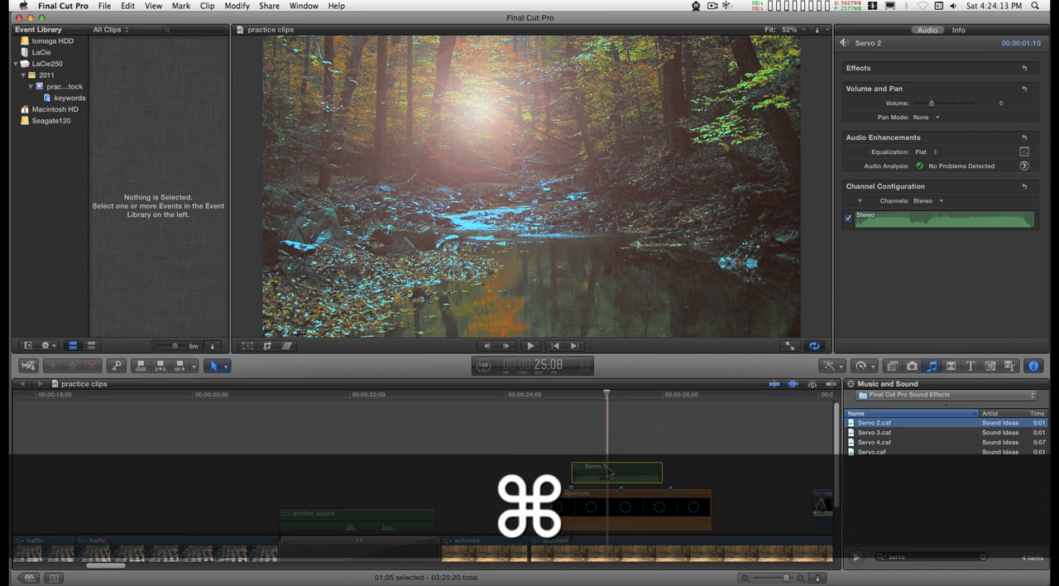
key(cmd+b)
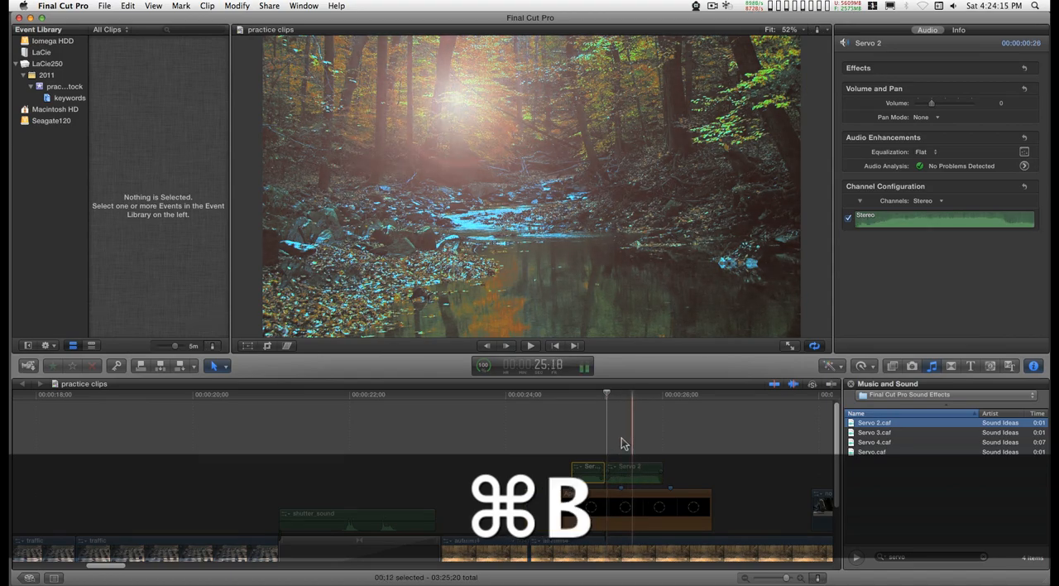
key(cmd+b)
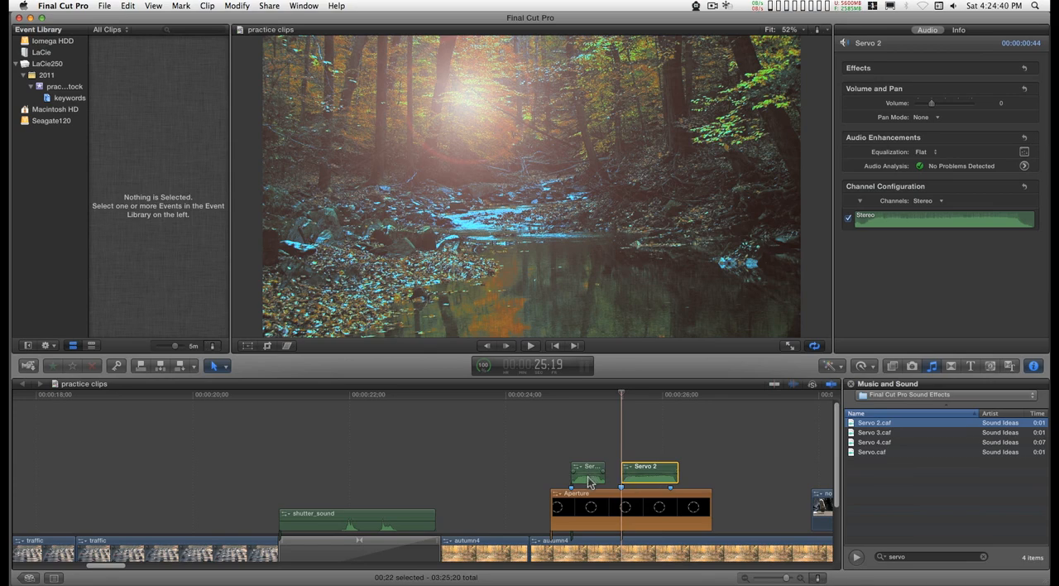
Retime the first Servo 2 piece to 69% slow and set the second to Fast
right_click(588, 472)
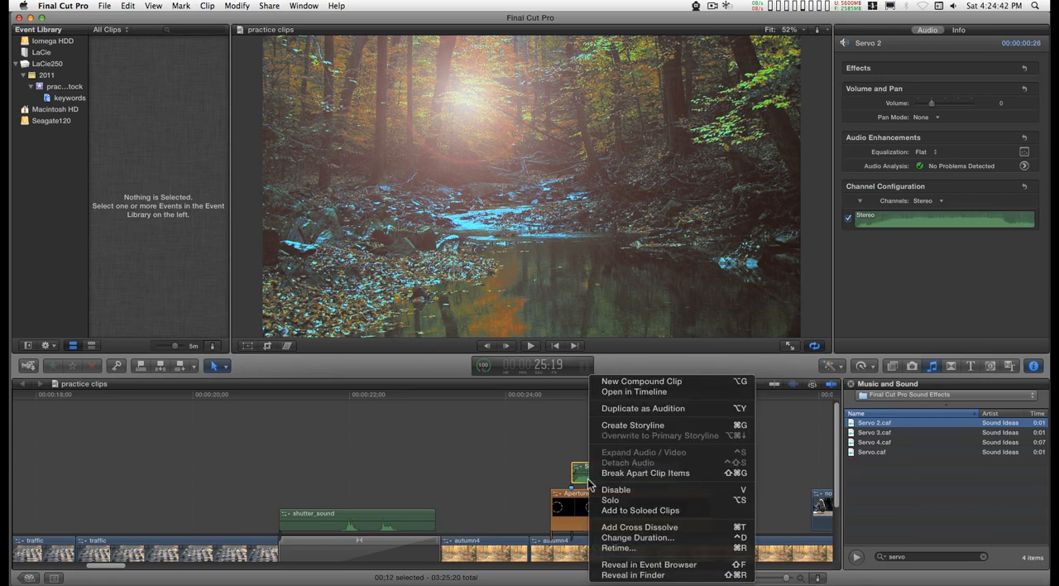
mouse_move(632, 555)
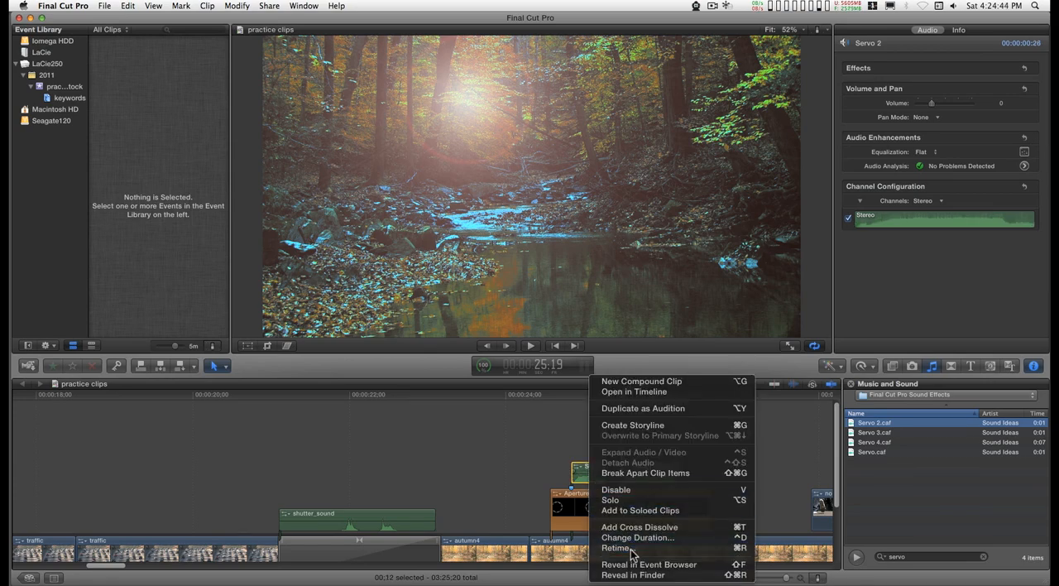
click(615, 548)
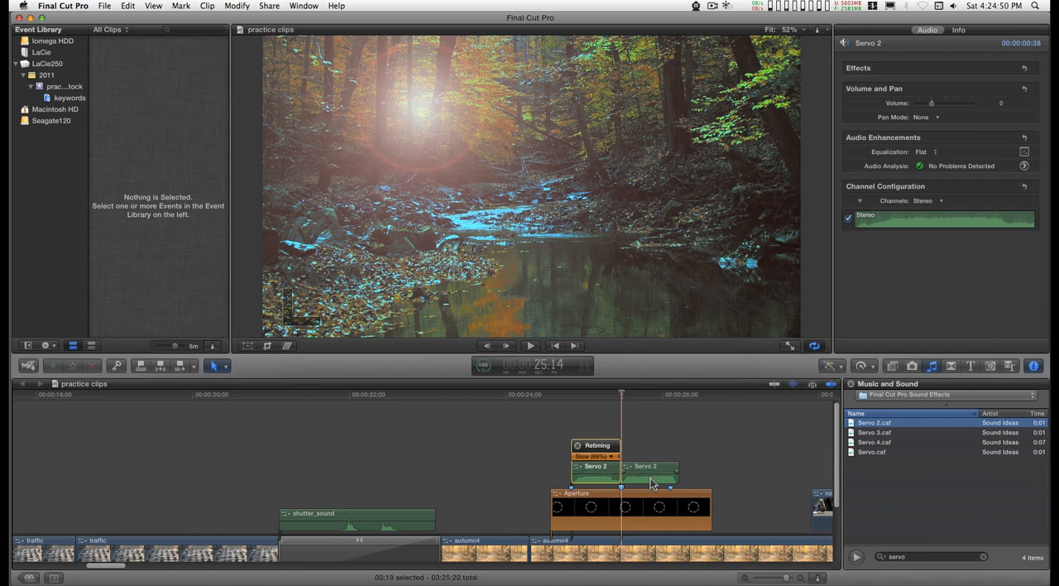
right_click(650, 476)
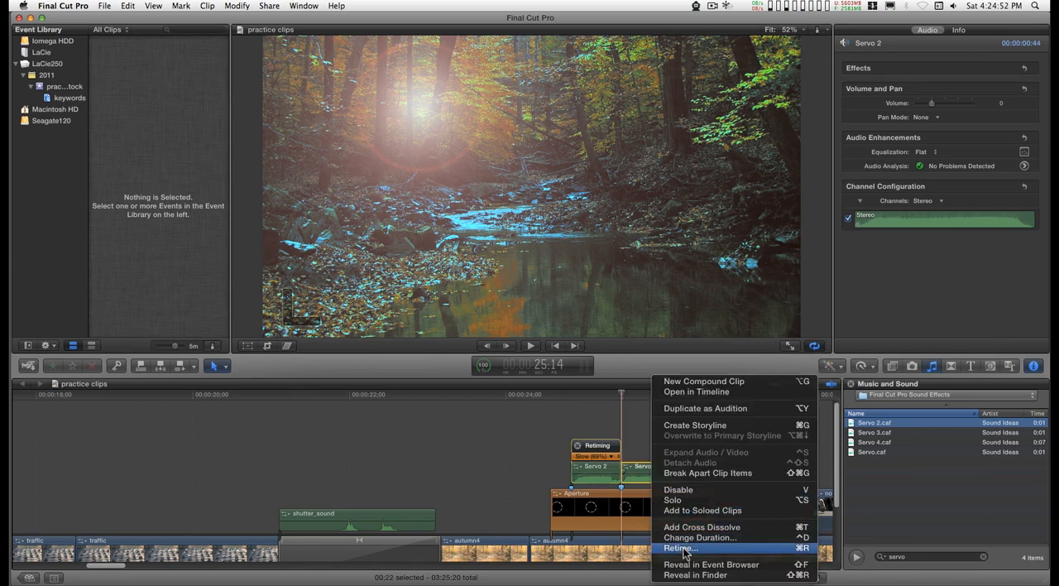
click(680, 548)
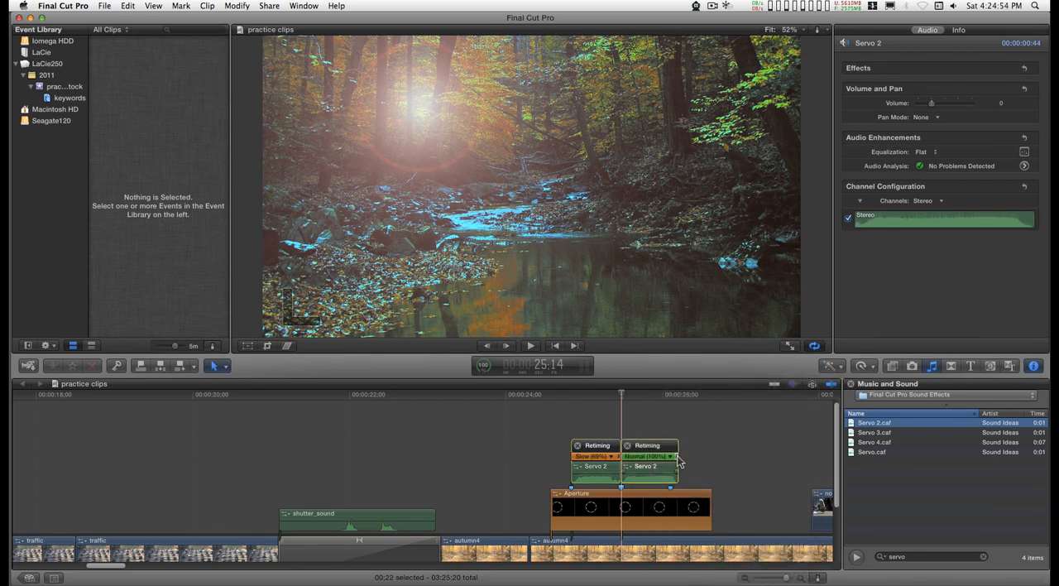
click(648, 456)
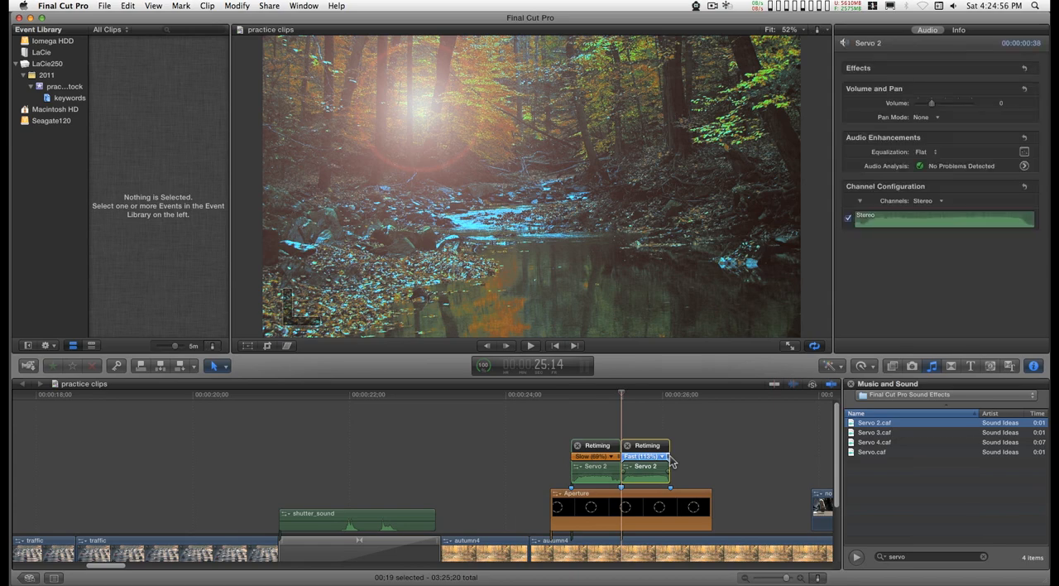